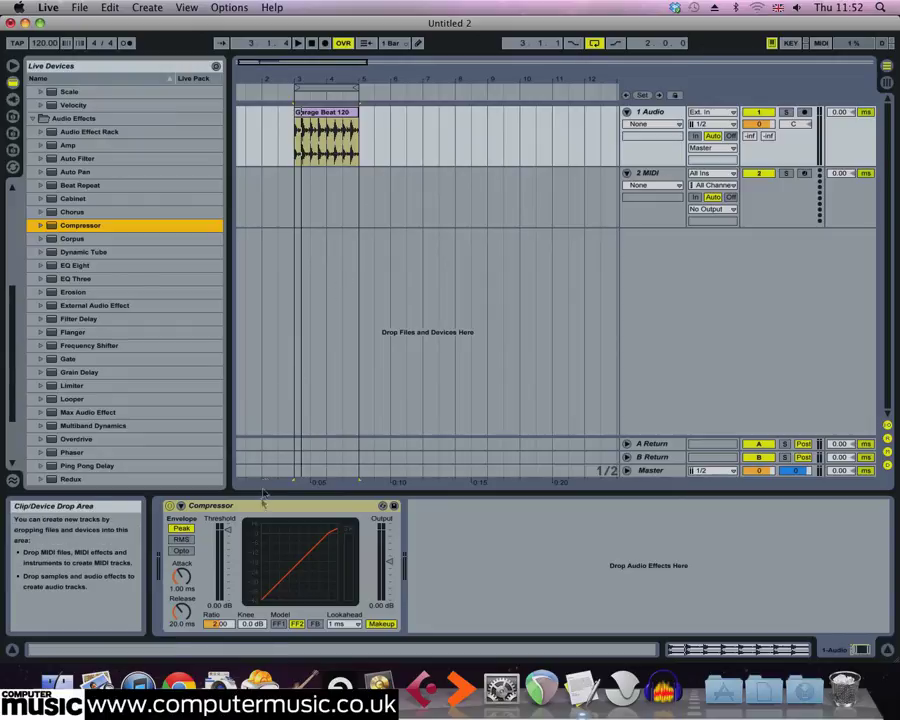
Group the Compressor into an Audio Effect Rack with a dry chain and add a Limiter after it.
{"action": "right_click", "coordinate": [210, 504]}
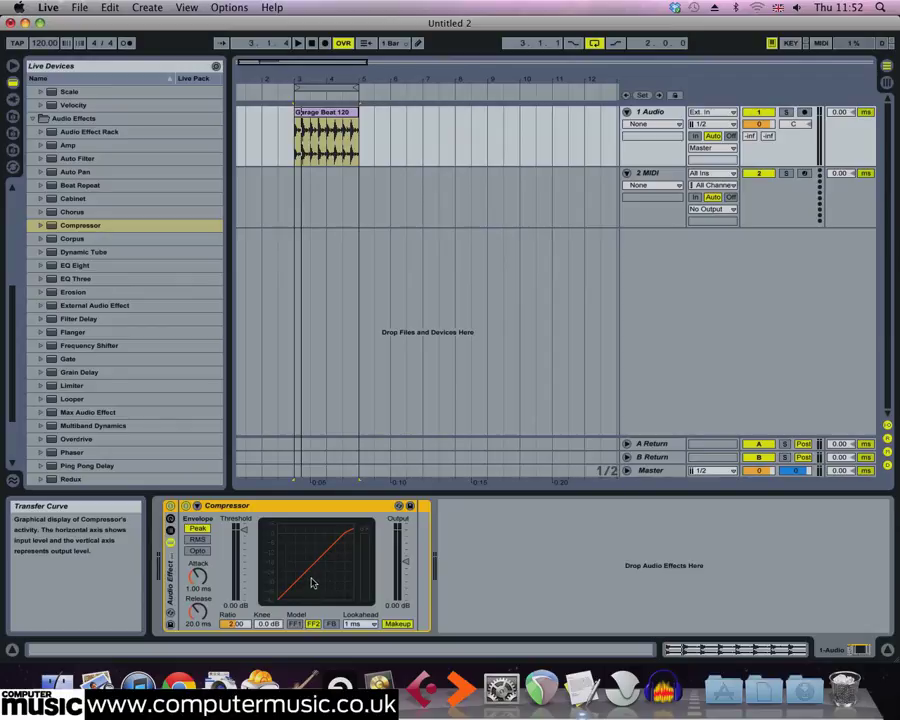
{"action": "mouse_move", "coordinate": [218, 564]}
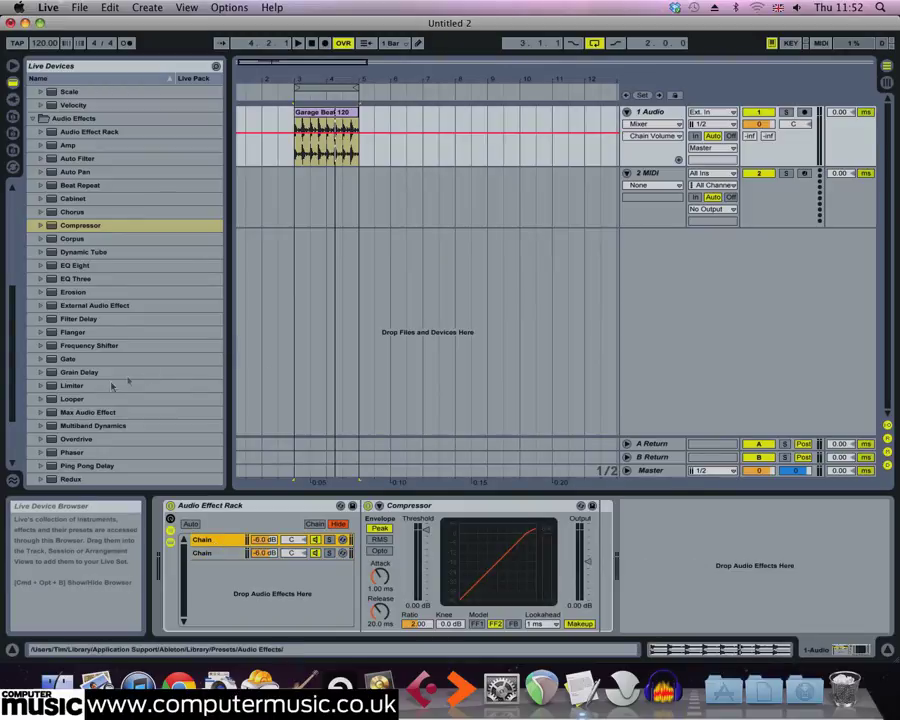
{"action": "left_click", "coordinate": [72, 384]}
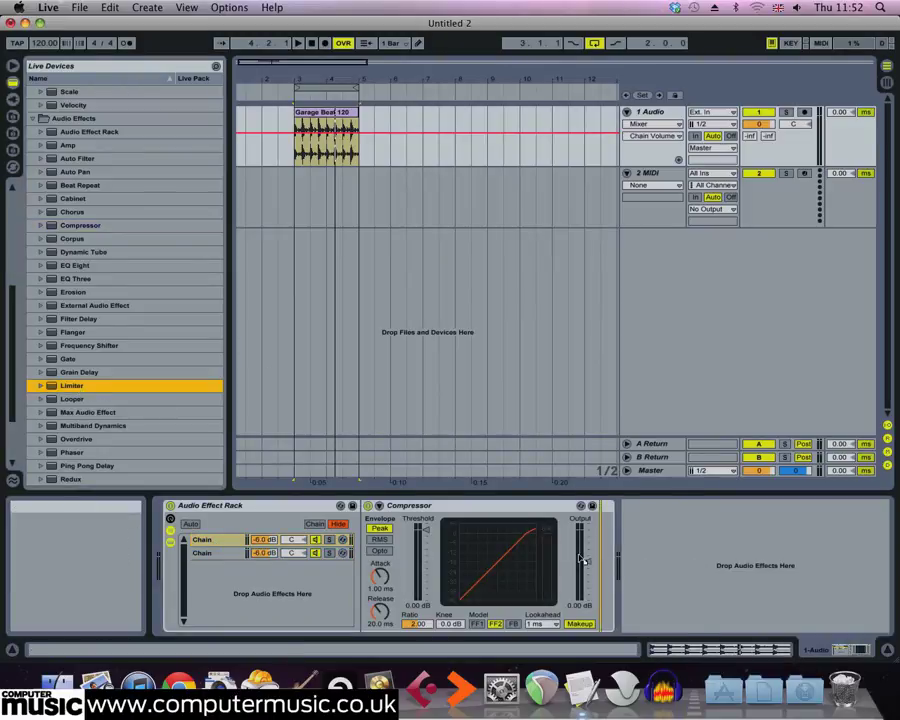
{"action": "double_click", "coordinate": [72, 384]}
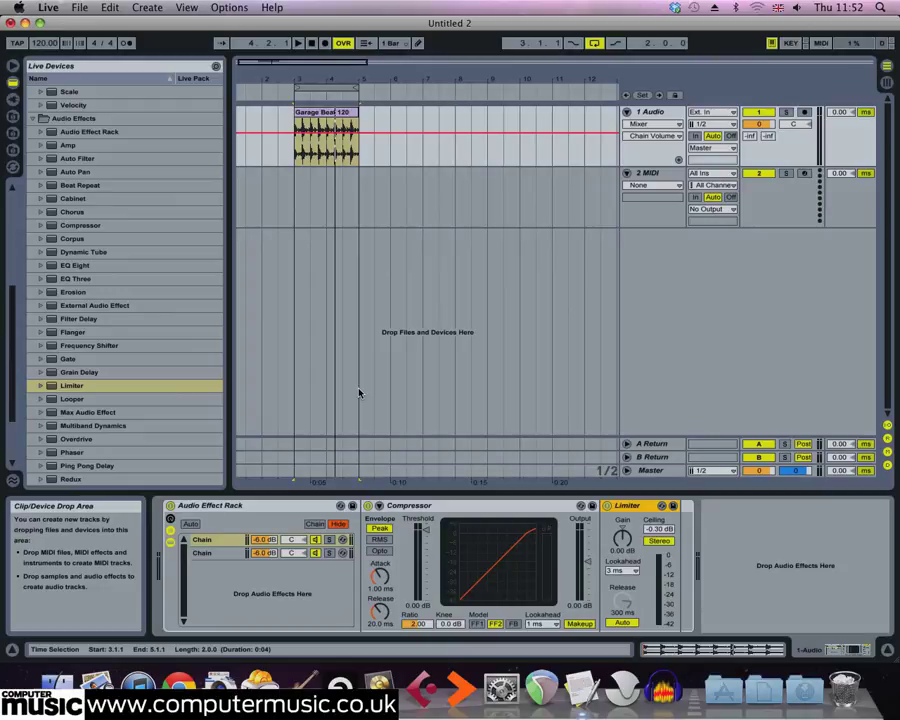